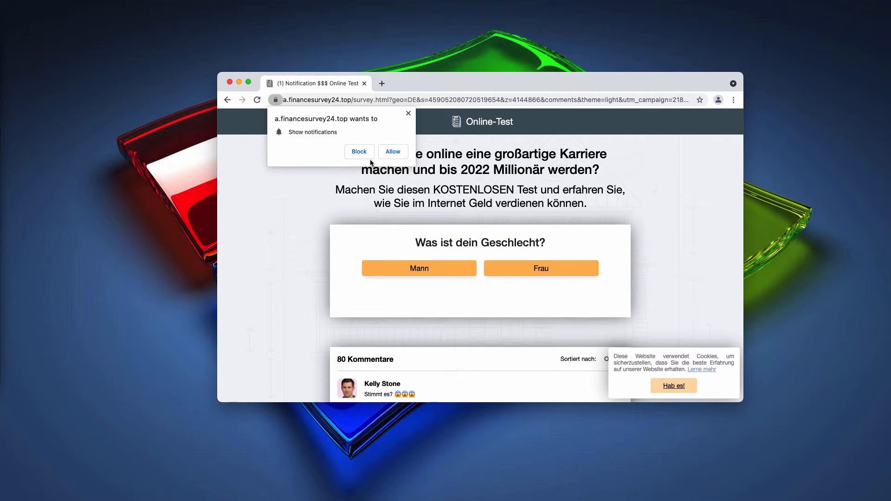
Step: Dismiss a.financesurvey24.top's notification permission prompt, leaving the German quiz page open
left_click(359, 152)
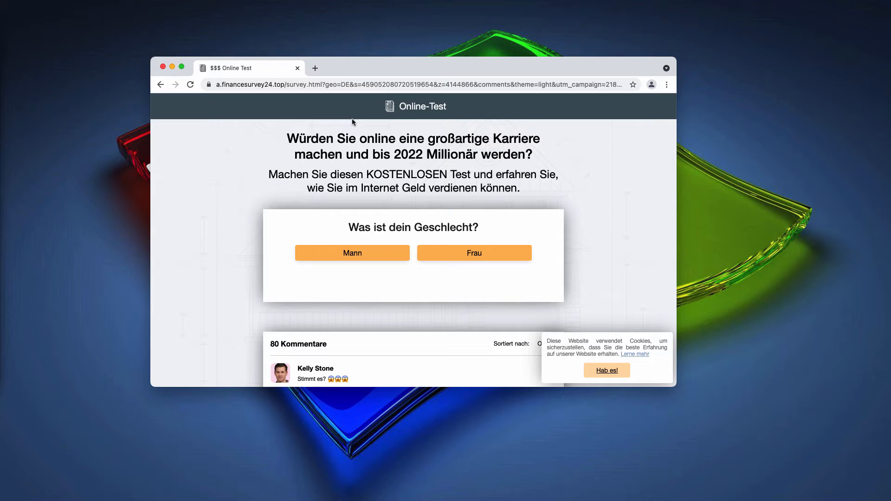
mouse_move(394, 73)
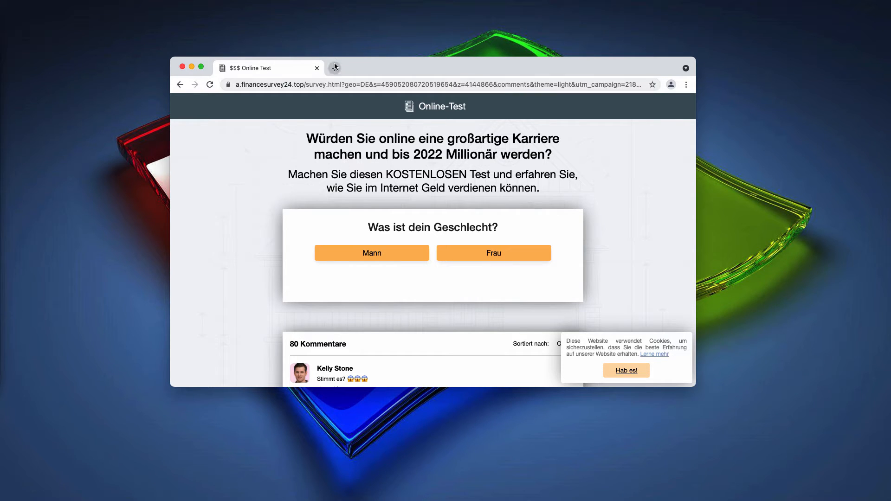
mouse_move(334, 68)
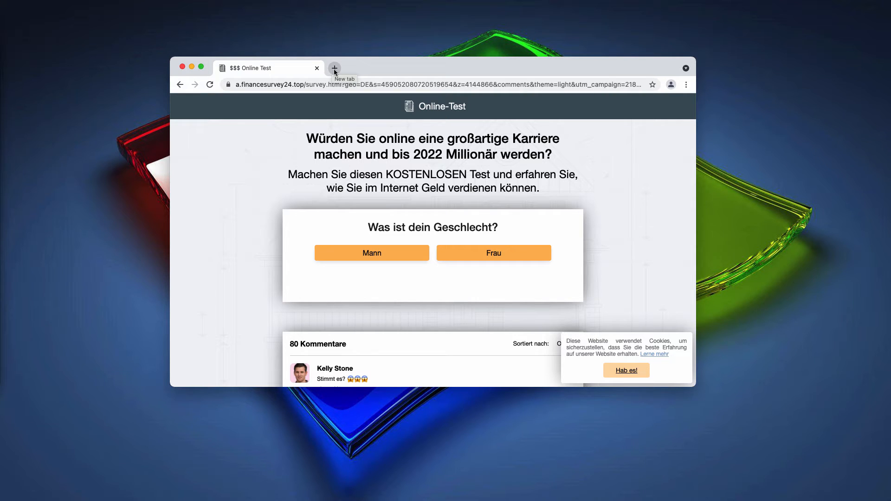
Step: Open Chrome Settings in a new tab and scroll to Privacy and security
left_click(334, 68)
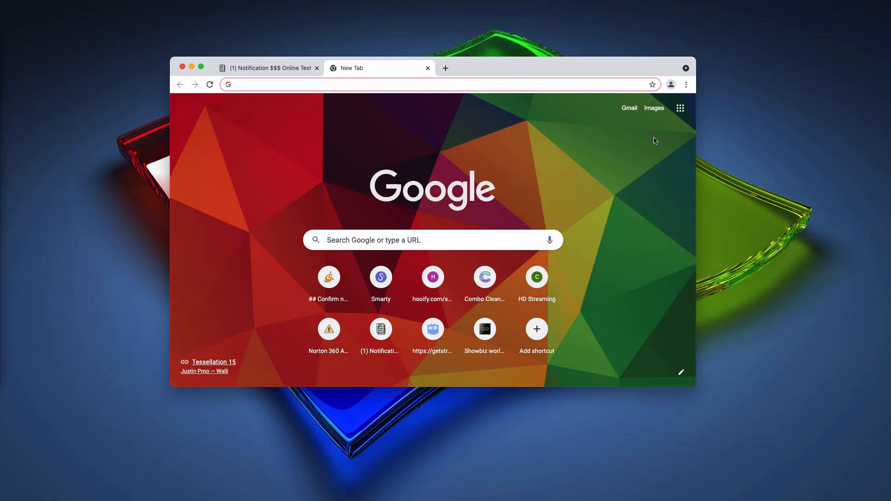
left_click(686, 84)
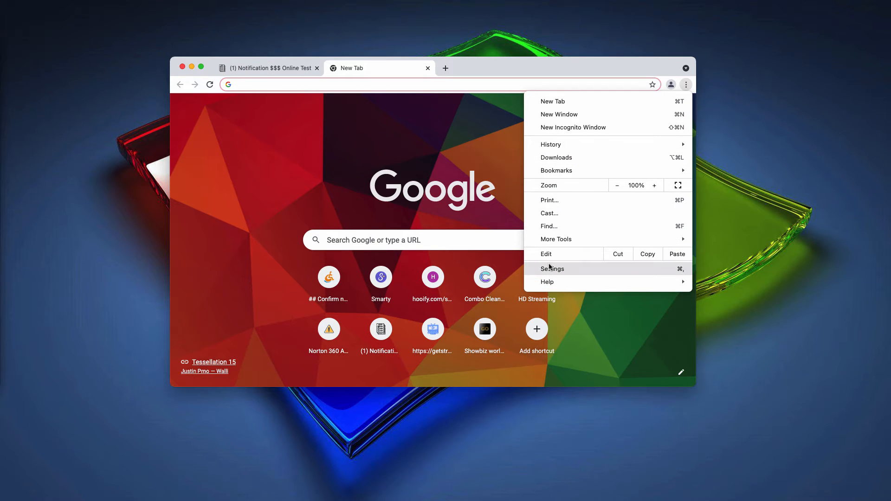
left_click(551, 268)
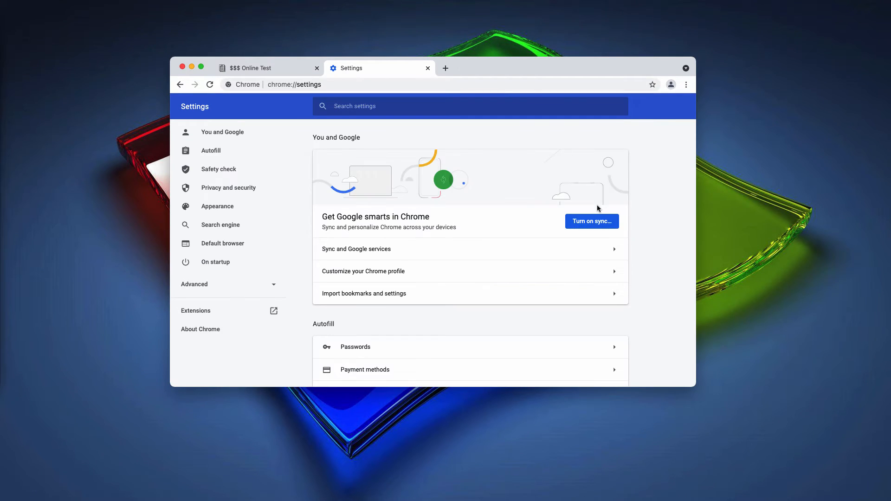
scroll("down", 3)
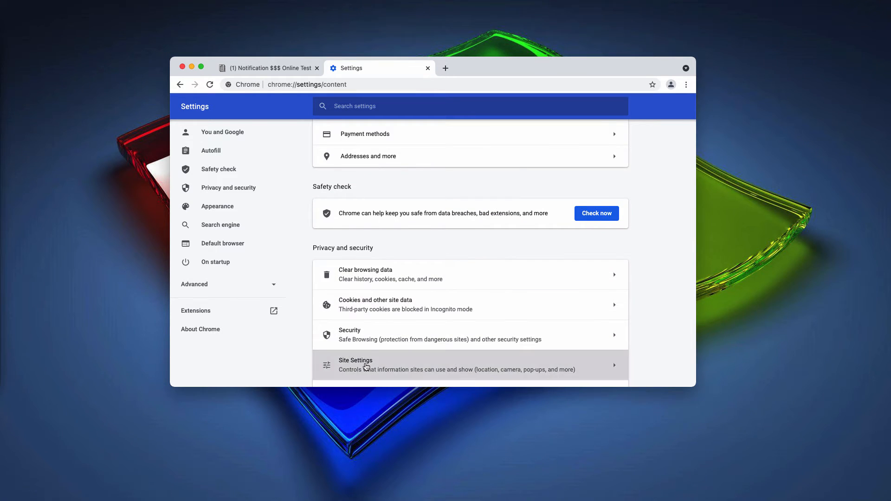
Step: Remove a.financesurvey24.top from allowed notifications in Site Settings and close the Online Test tab
left_click(356, 361)
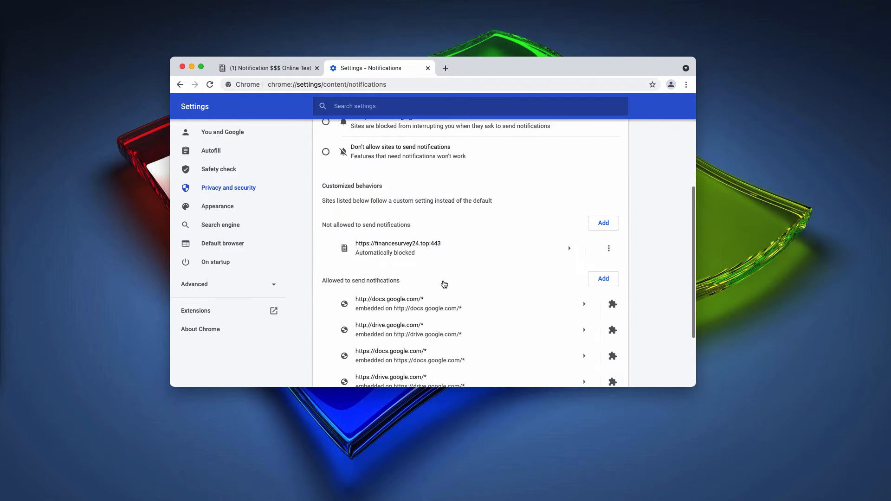
scroll("down", 3)
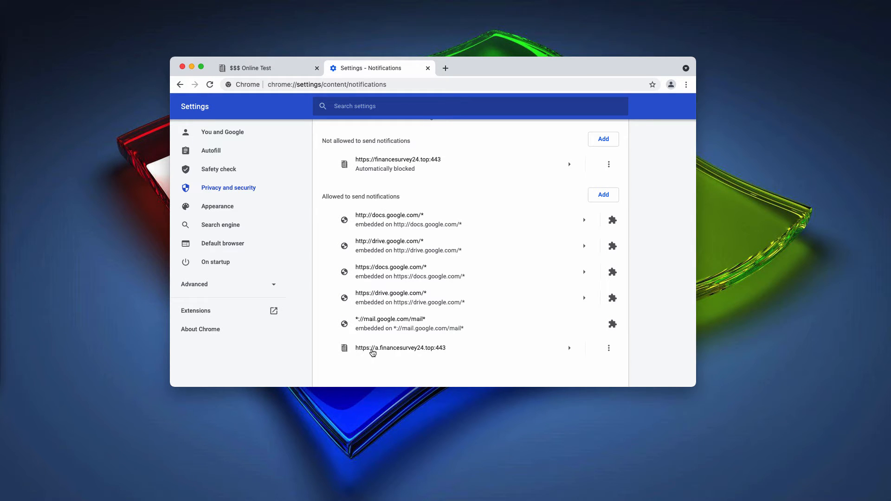
mouse_move(422, 354)
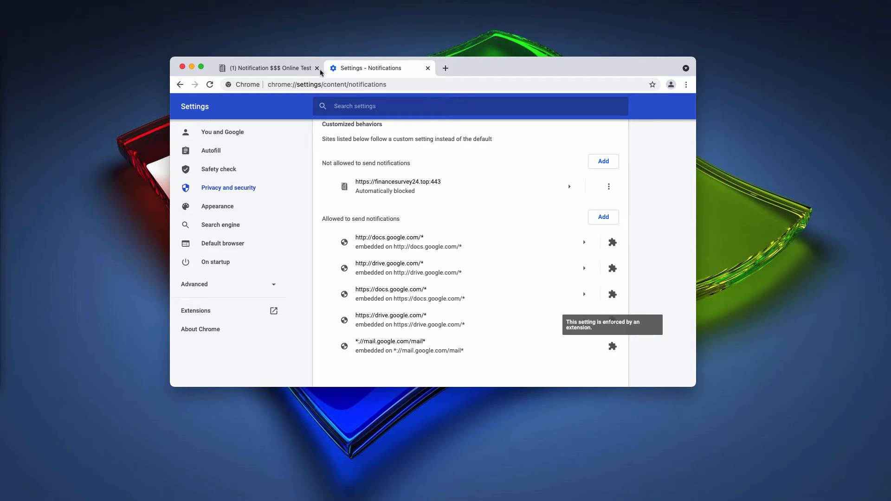
left_click(316, 67)
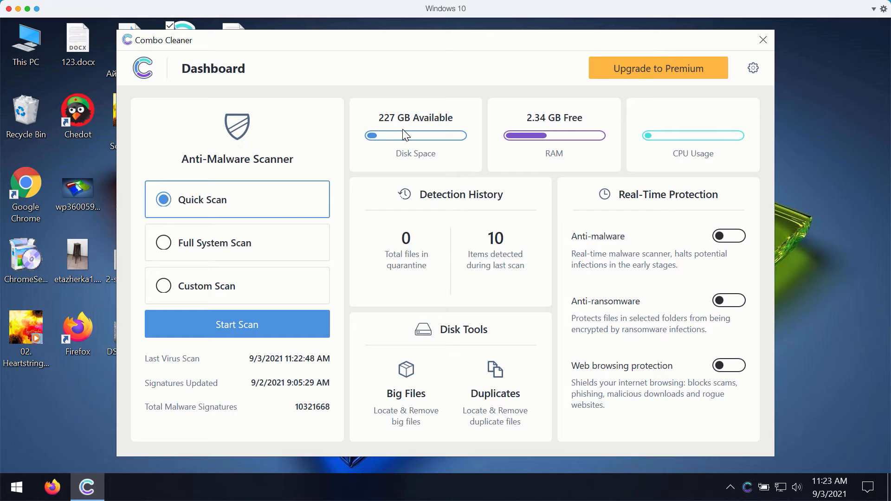
mouse_move(510, 42)
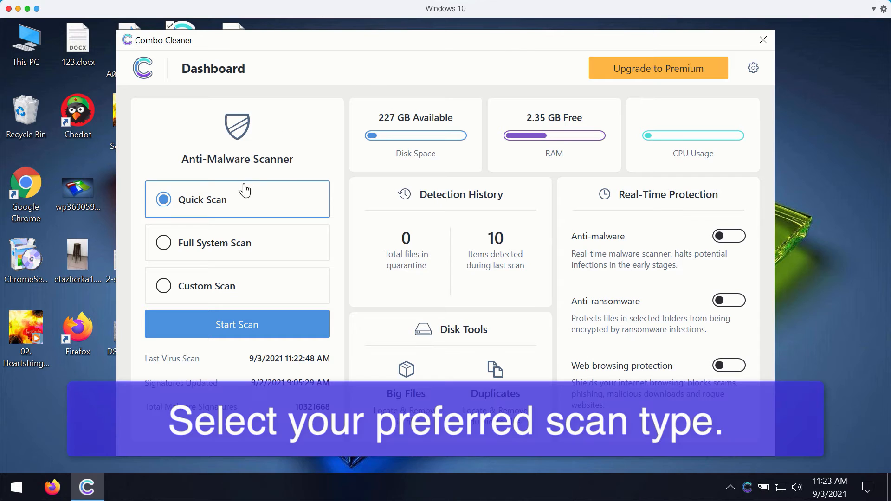
mouse_move(422, 44)
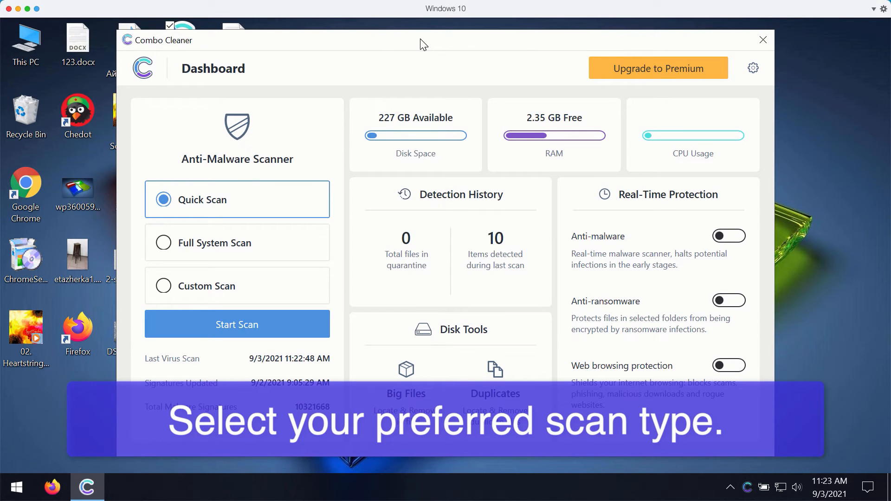
mouse_move(448, 40)
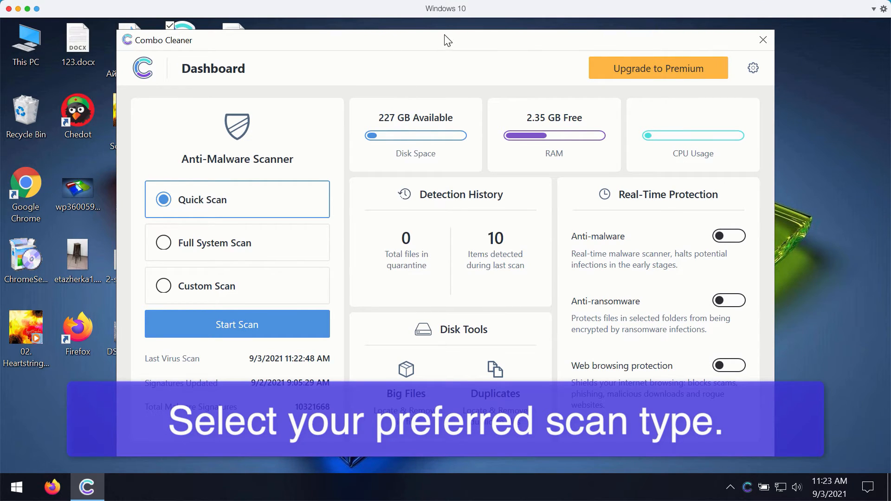
mouse_move(439, 56)
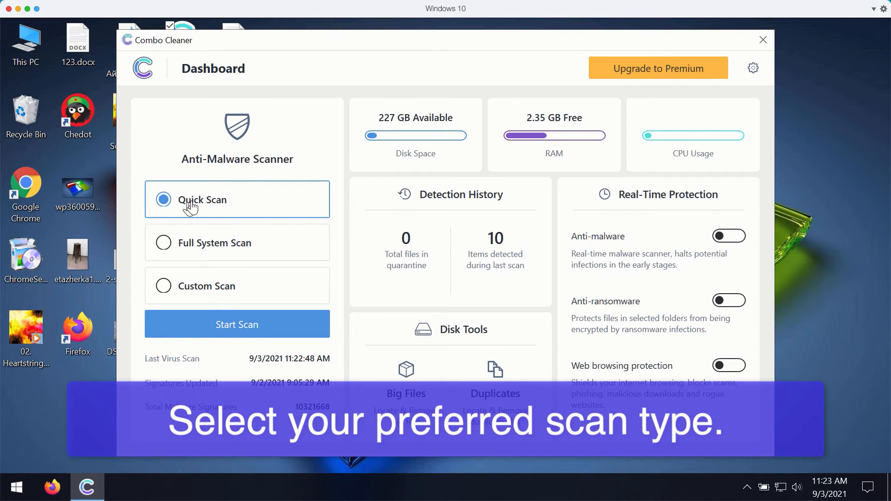
mouse_move(381, 50)
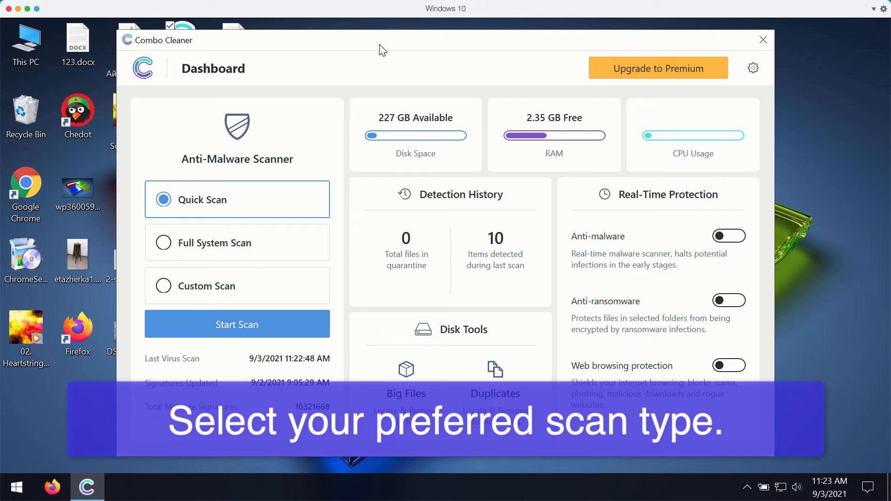
mouse_move(262, 160)
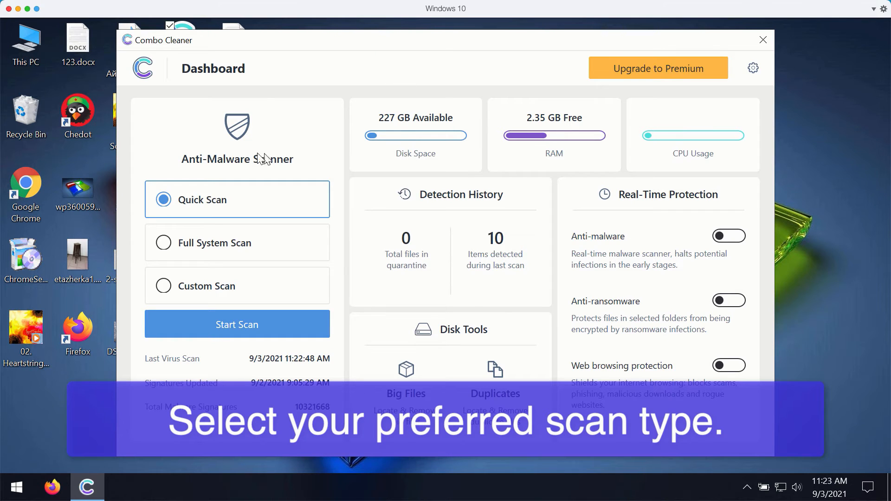
mouse_move(213, 257)
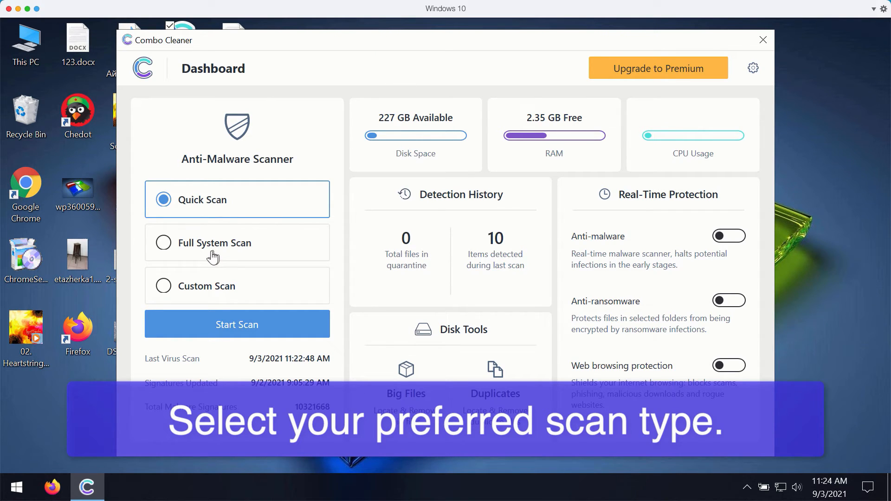
mouse_move(232, 263)
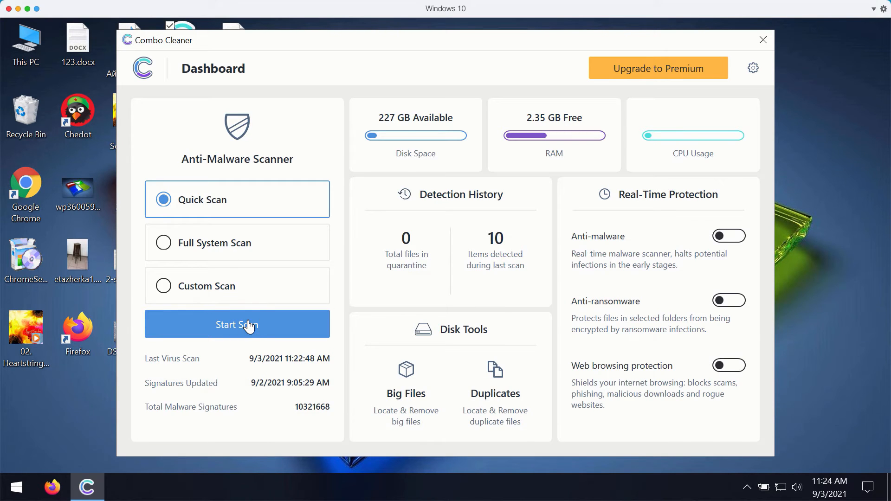
left_click(236, 324)
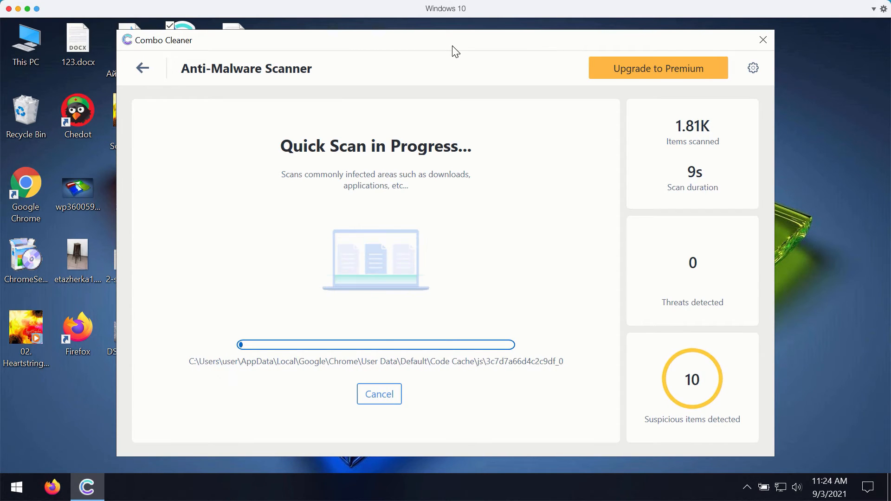
mouse_move(727, 259)
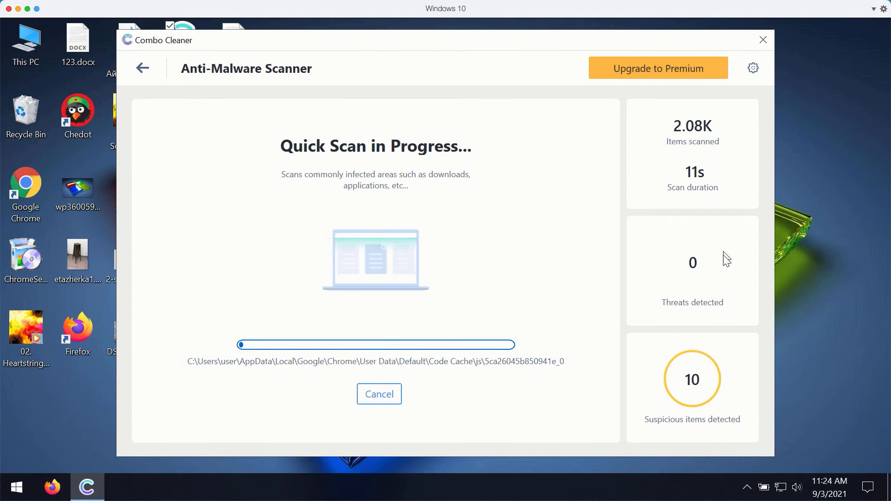
mouse_move(591, 284)
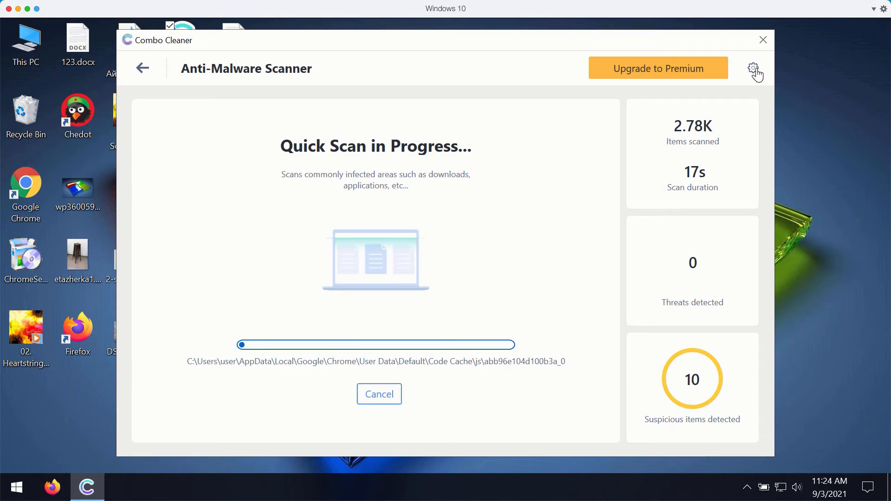
Step: Open Combo Cleaner's General settings via the gear icon while the Quick Scan runs
left_click(754, 68)
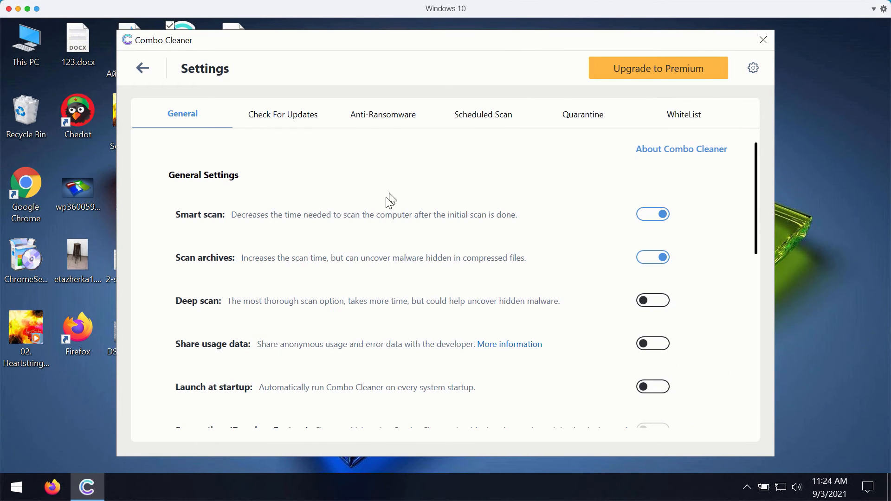
mouse_move(256, 100)
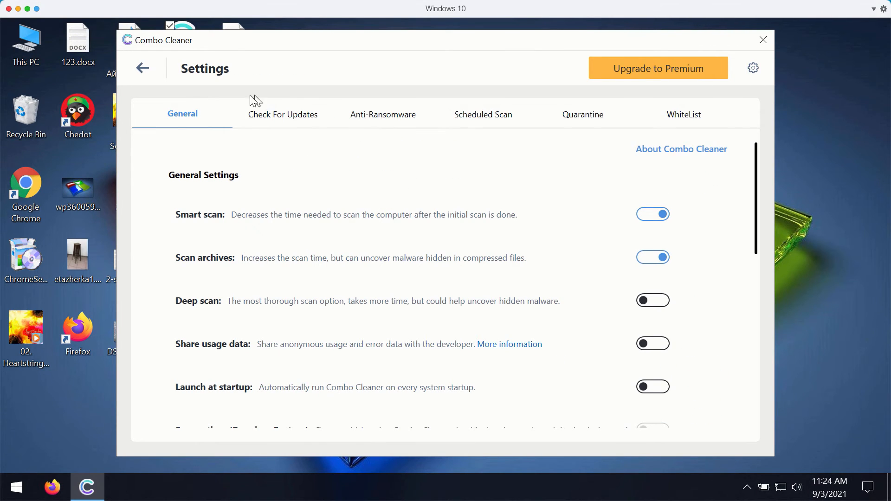
mouse_move(630, 89)
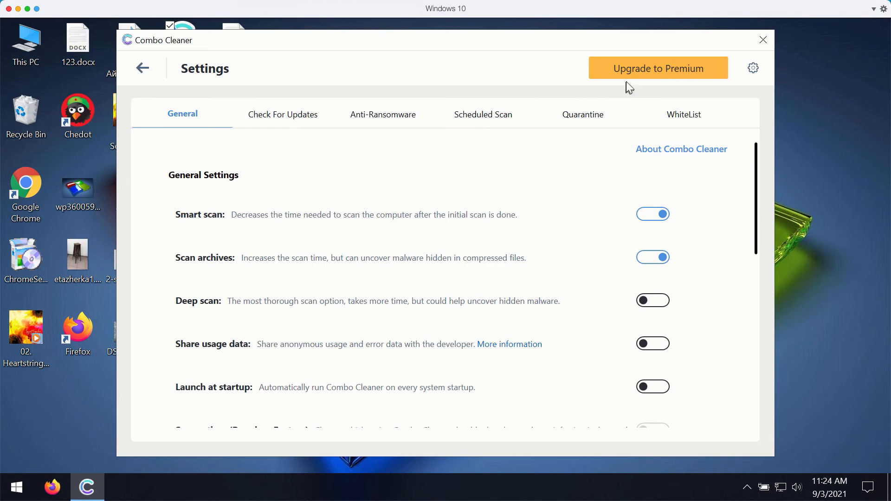
Step: Show the Anti-Ransomware settings tab, with no protected folders or trusted programs
left_click(382, 114)
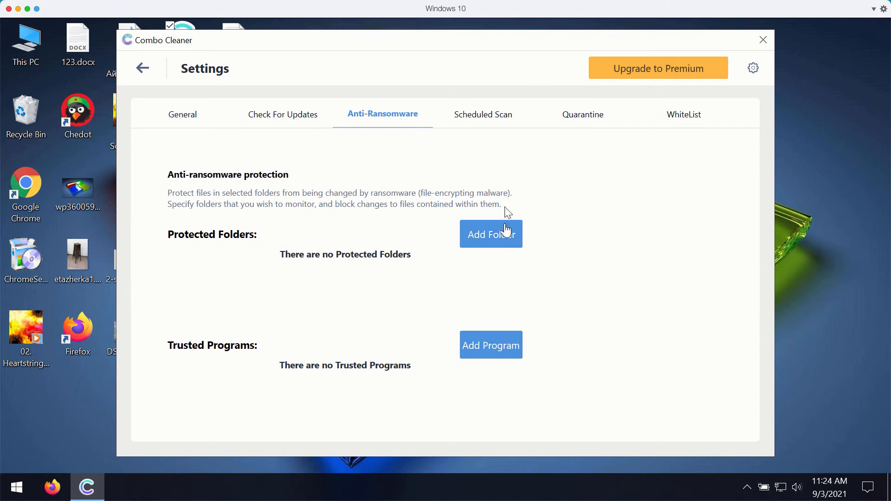
mouse_move(496, 243)
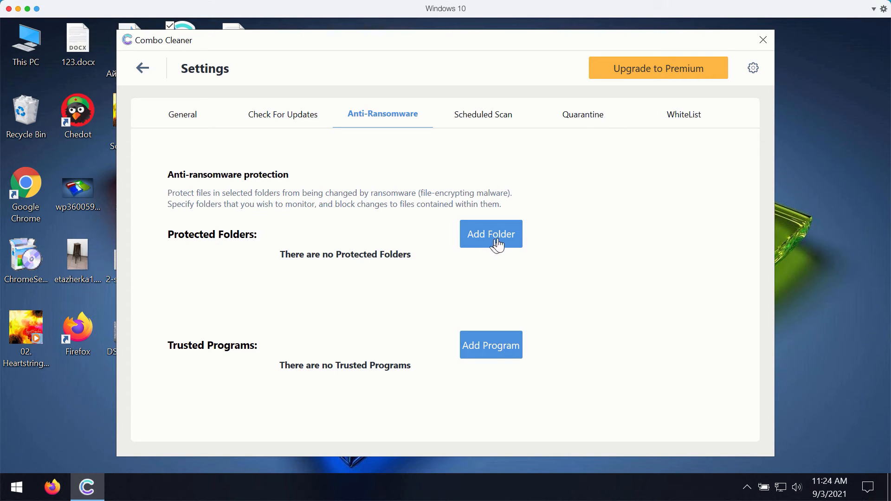
mouse_move(256, 243)
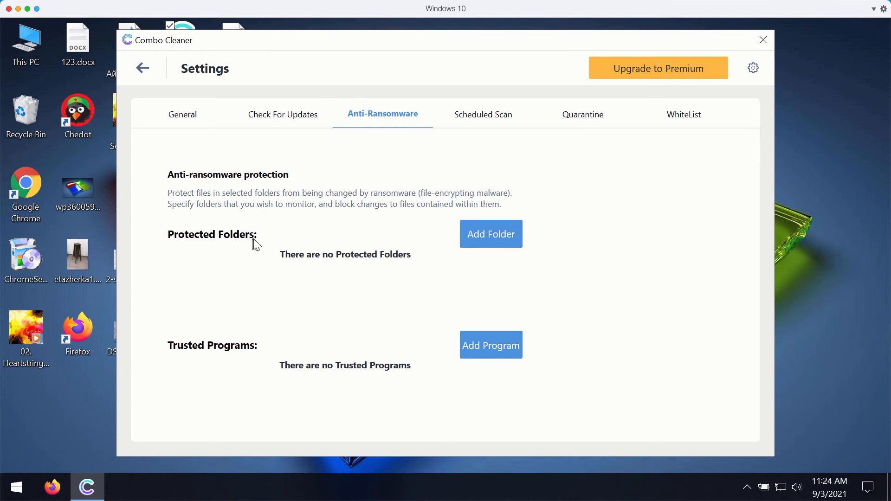
mouse_move(344, 205)
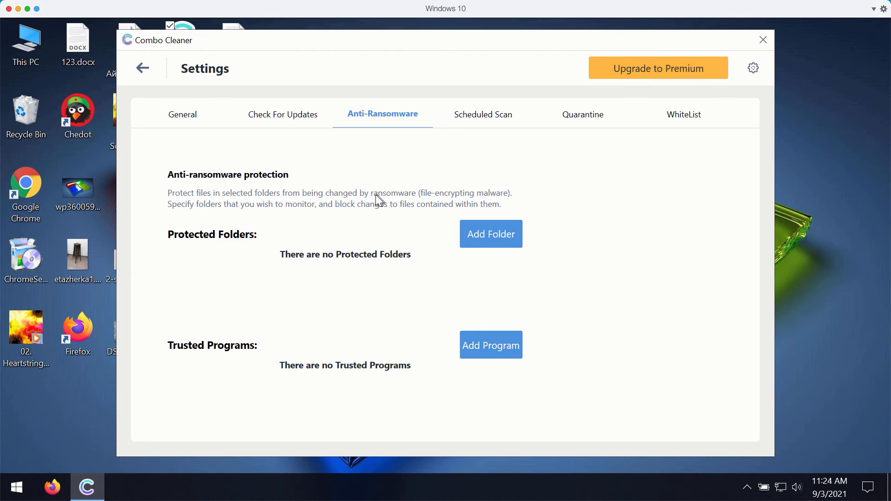
mouse_move(653, 161)
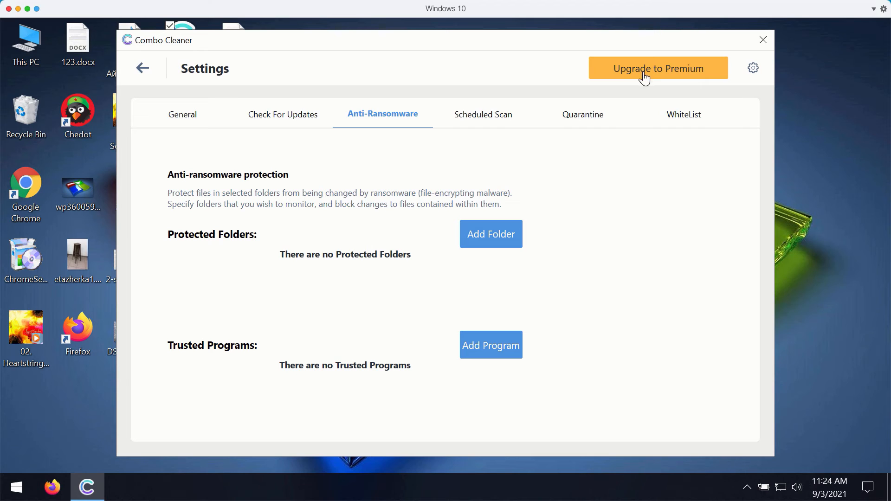
mouse_move(652, 79)
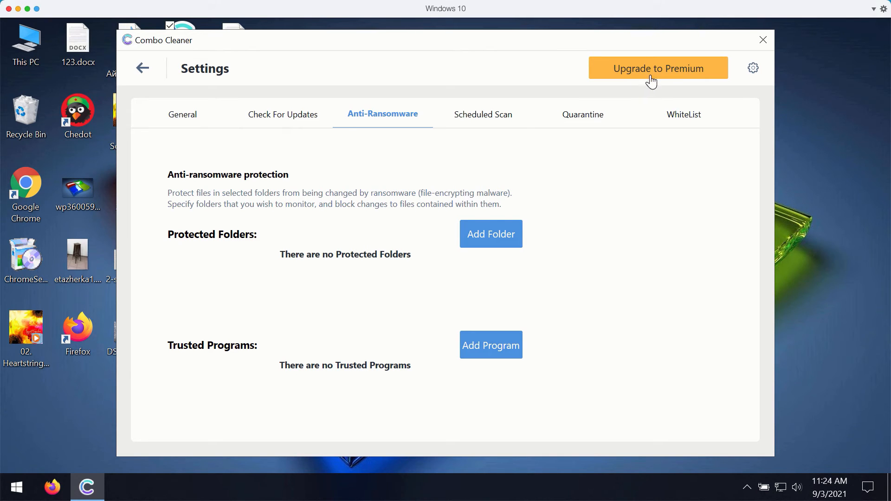
mouse_move(167, 101)
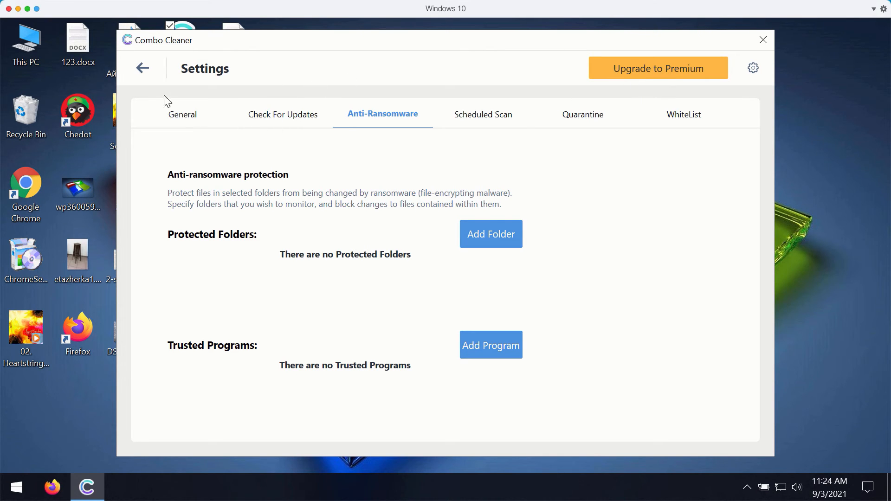
Step: Go back to the Dashboard and open Quick Scan progress: 7.44K scanned, 10 suspicious
left_click(142, 68)
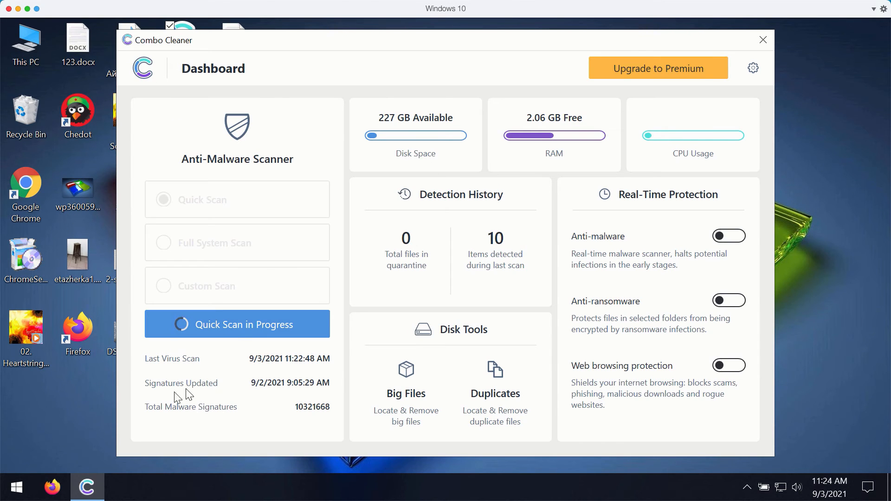
left_click(237, 324)
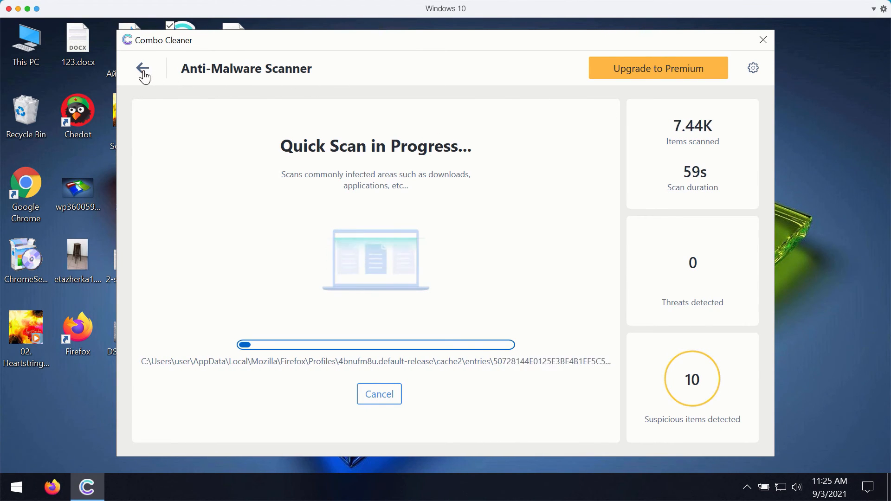
Step: Return to the Dashboard with the Quick Scan still running and 10 items detected
left_click(144, 73)
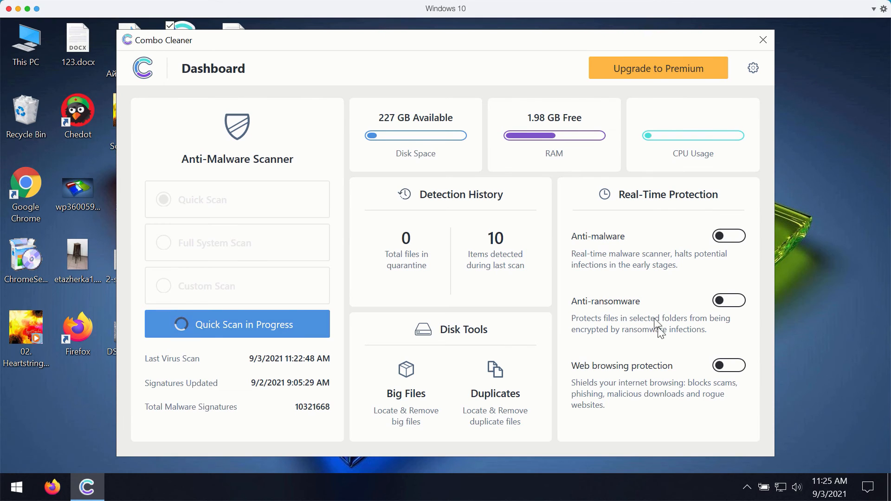
mouse_move(666, 379)
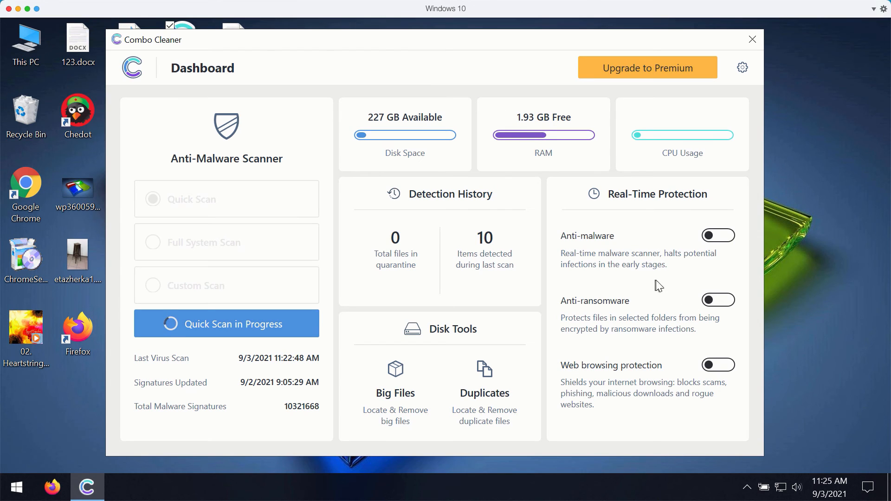
mouse_move(658, 267)
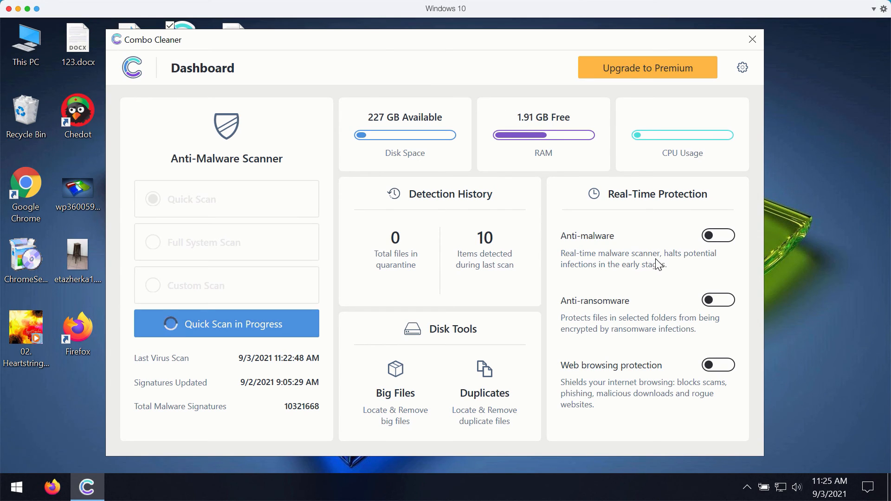
mouse_move(656, 351)
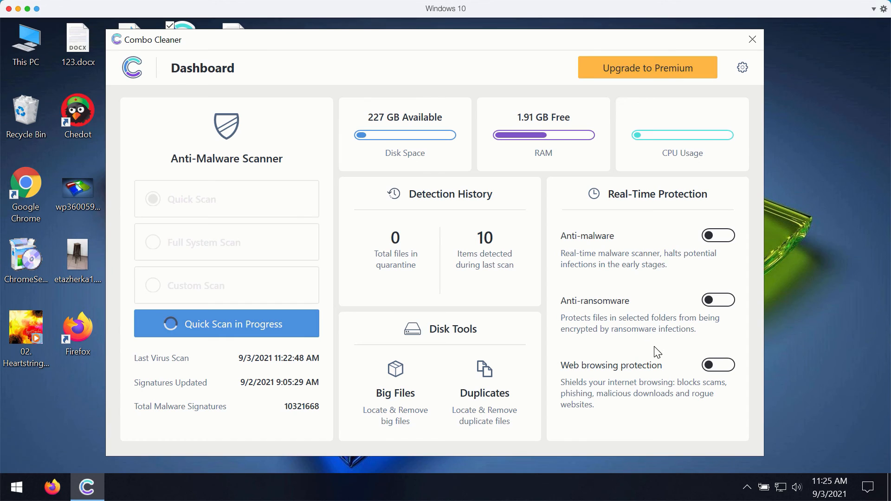
mouse_move(459, 80)
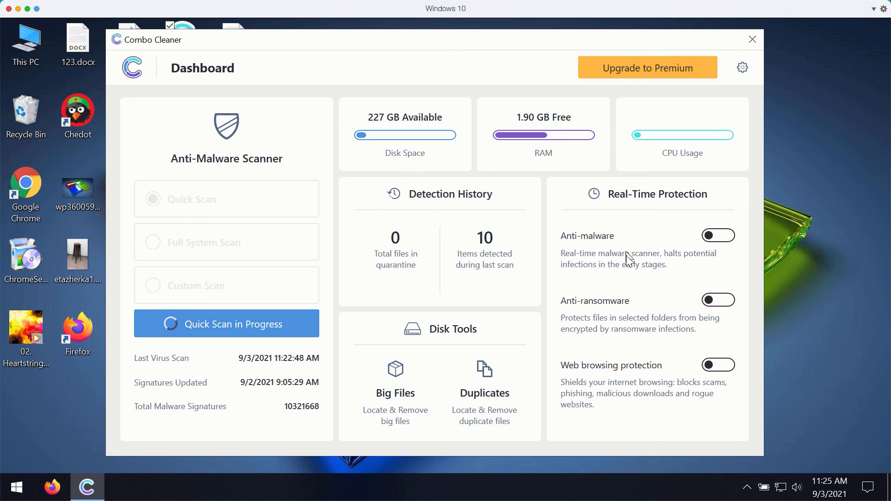
mouse_move(554, 127)
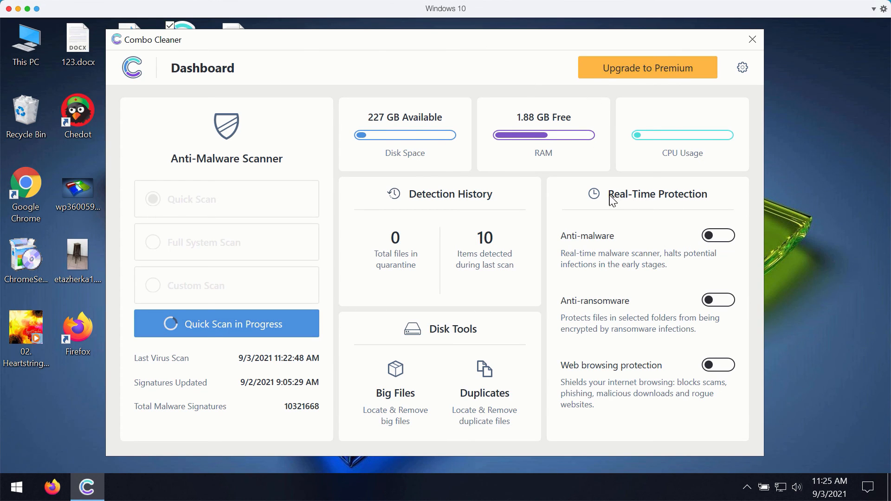
mouse_move(681, 205)
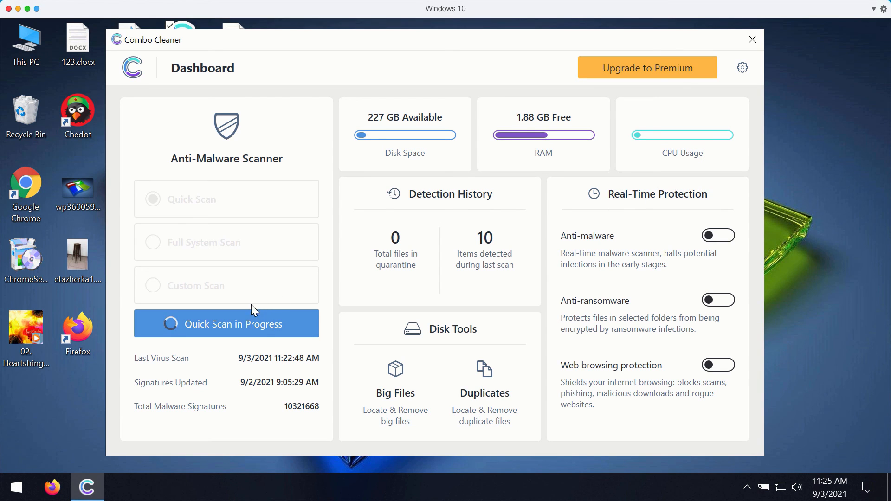
Step: Open Quick Scan progress again until it finishes with 10 detected items from 12.6K files
left_click(232, 324)
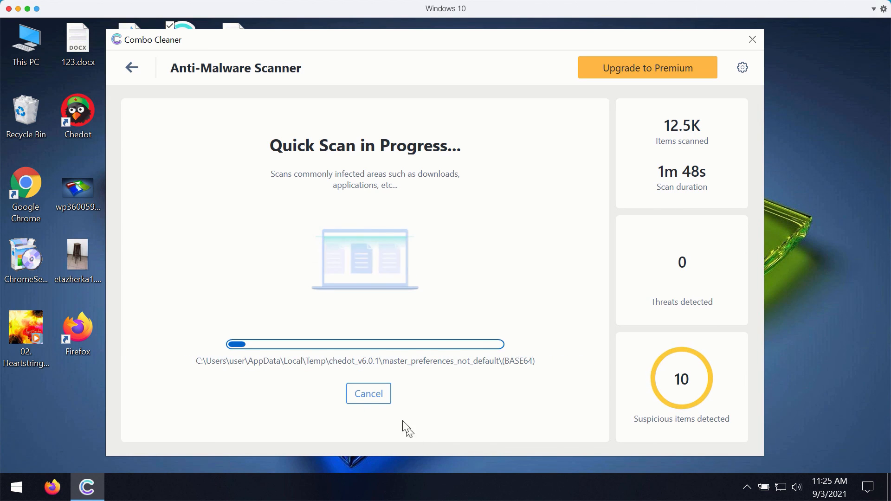
left_click(367, 393)
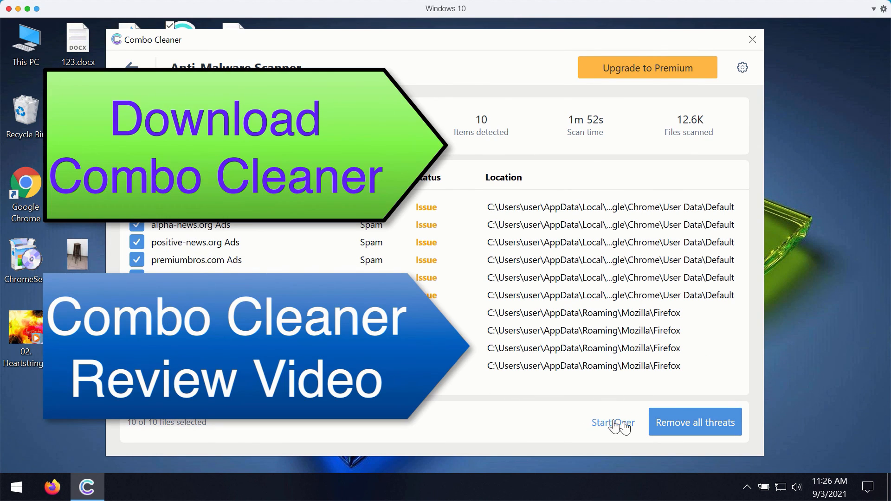
mouse_move(688, 433)
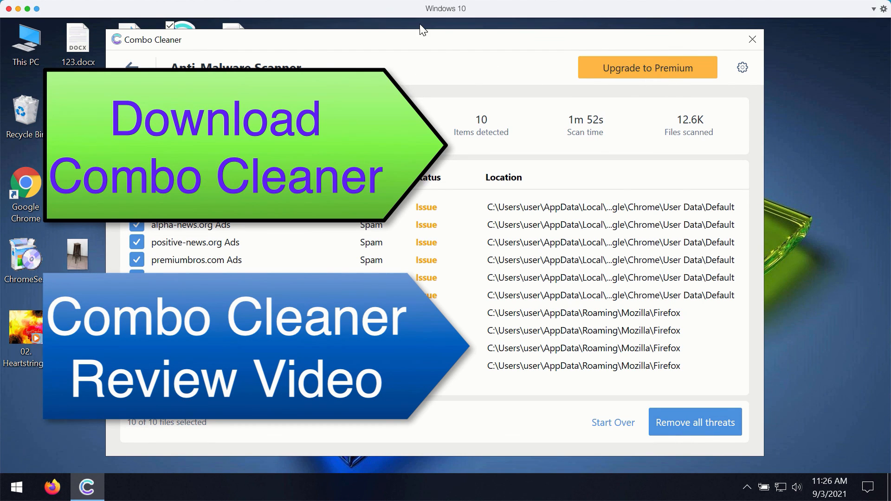
mouse_move(398, 72)
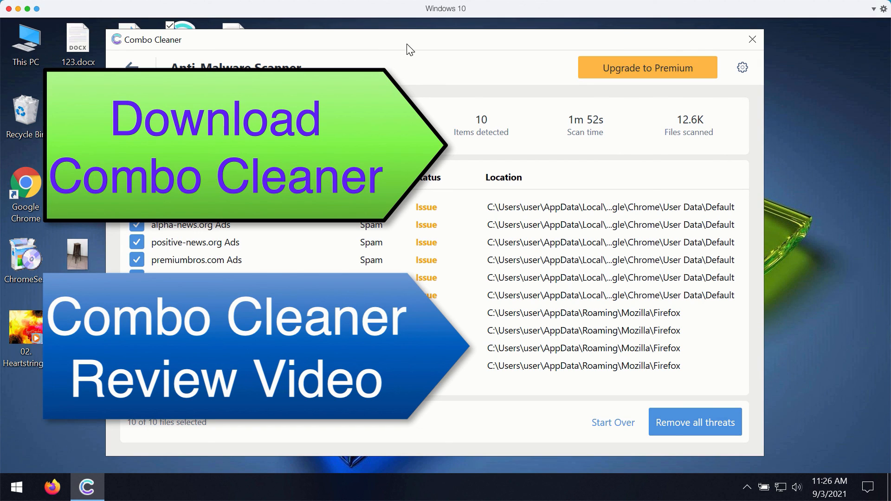
mouse_move(419, 46)
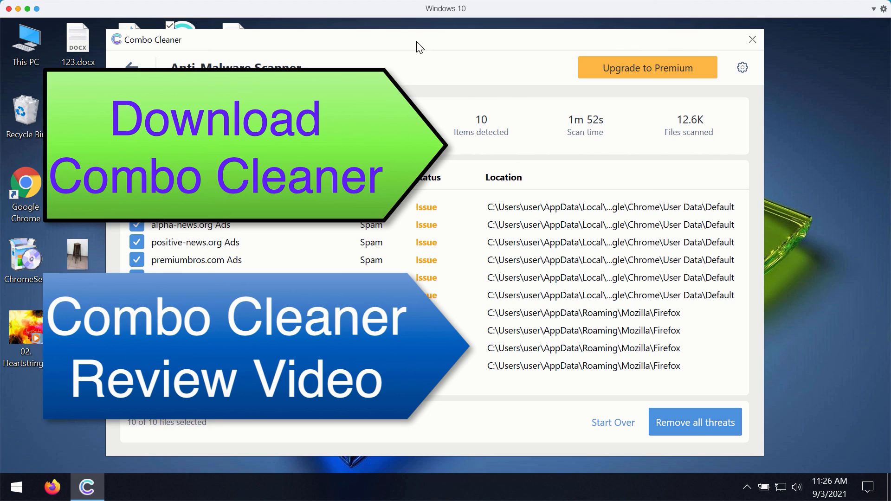
mouse_move(344, 40)
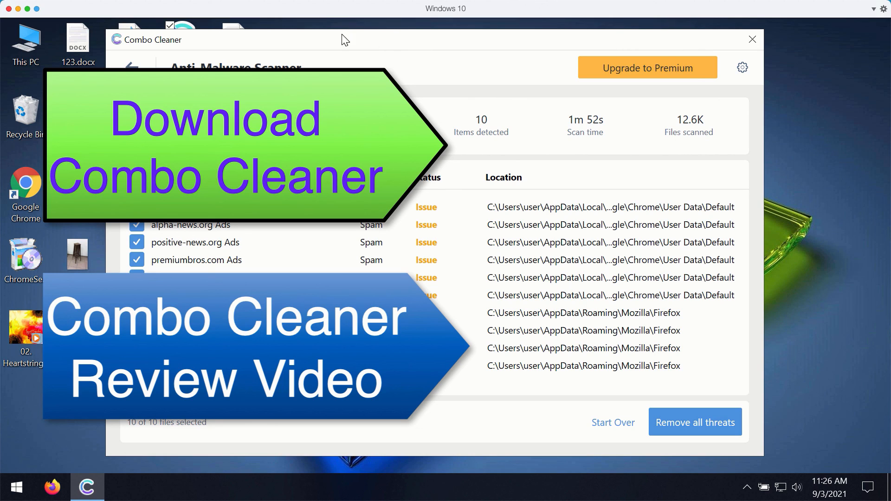
mouse_move(262, 48)
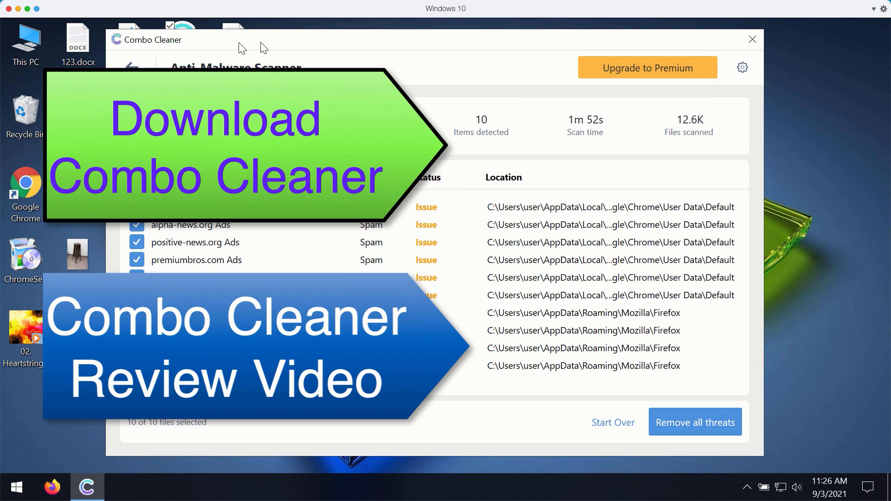